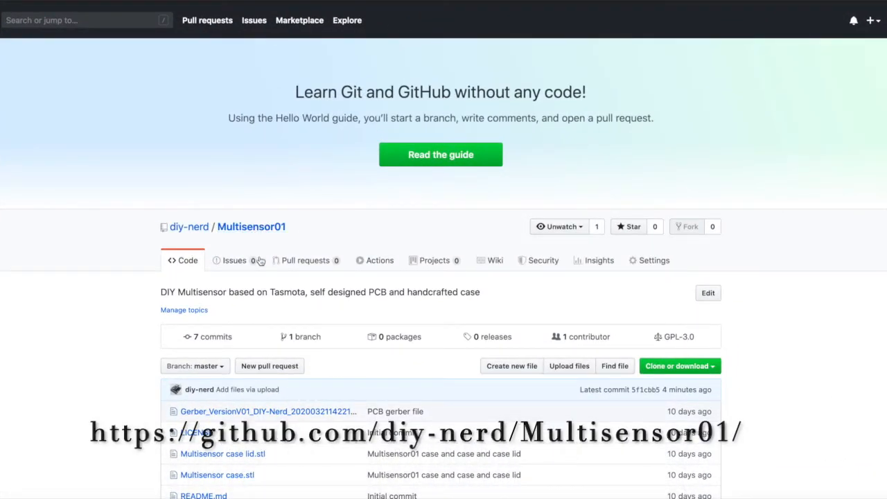
# Step: Preview the 'Multisensor case.stl' 3D model from the repository file list
pyautogui.scroll(-3)
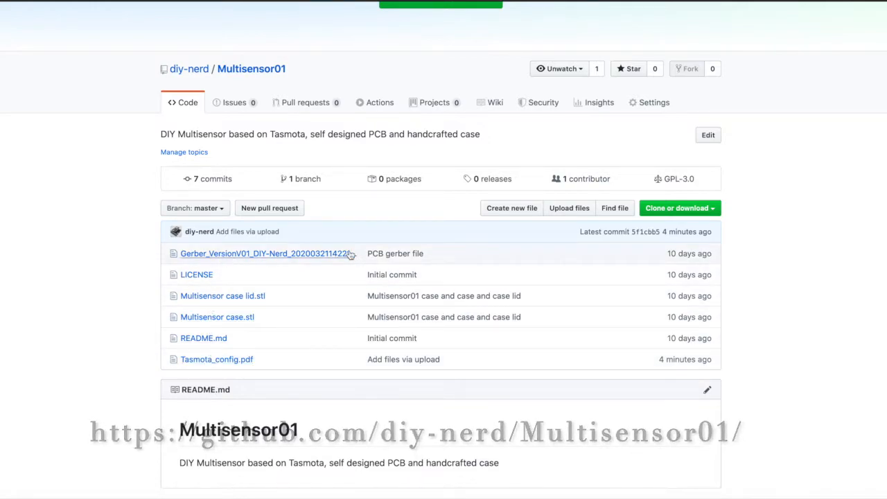
pyautogui.moveTo(349, 259)
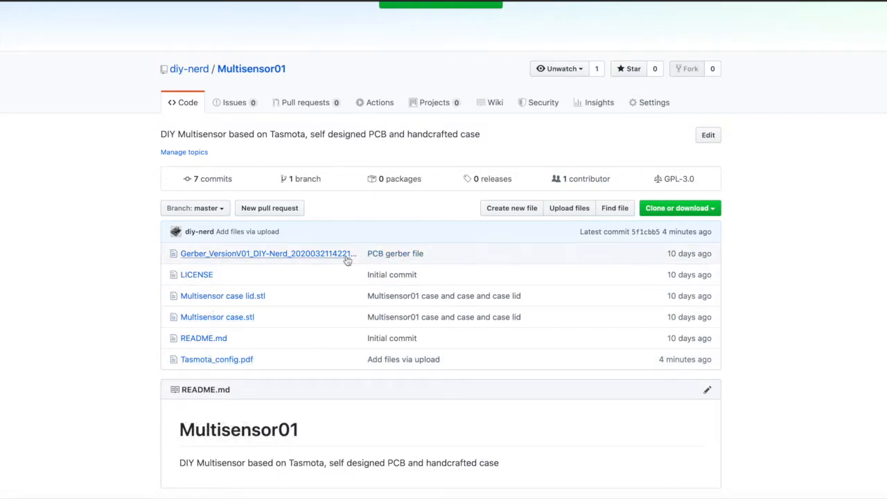
pyautogui.moveTo(238, 302)
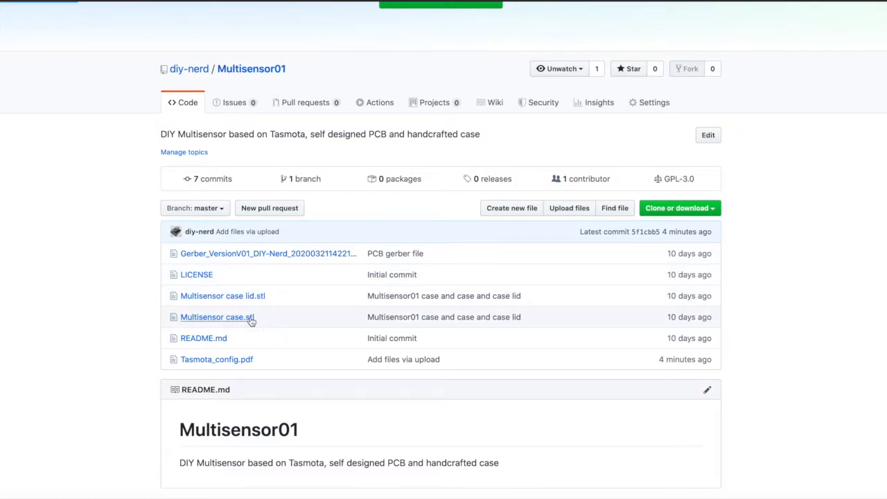
pyautogui.click(218, 315)
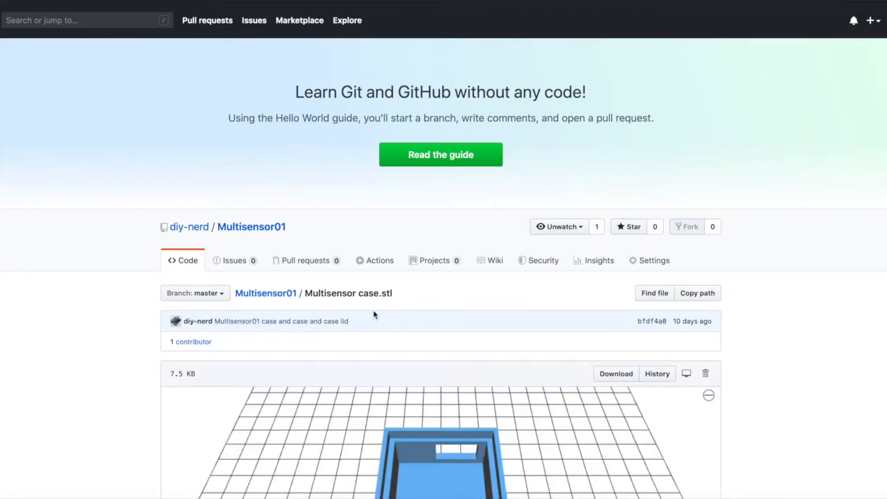
pyautogui.scroll(-3)
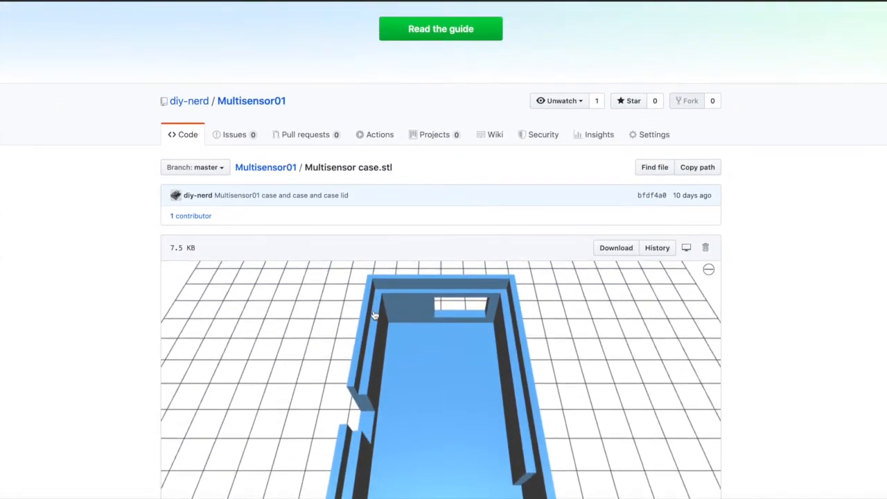
pyautogui.scroll(3)
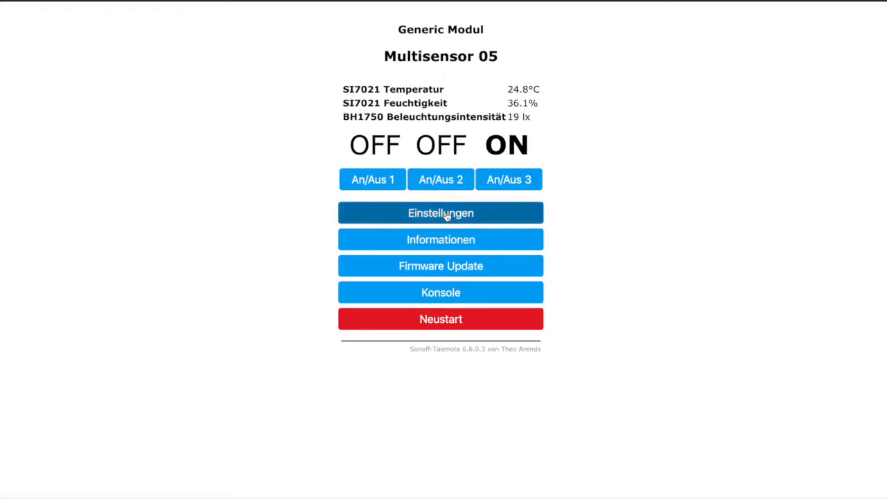
# Step: Show the Multisensor 05 module configuration with its GPIO pin assignments via Einstellungen
pyautogui.click(441, 213)
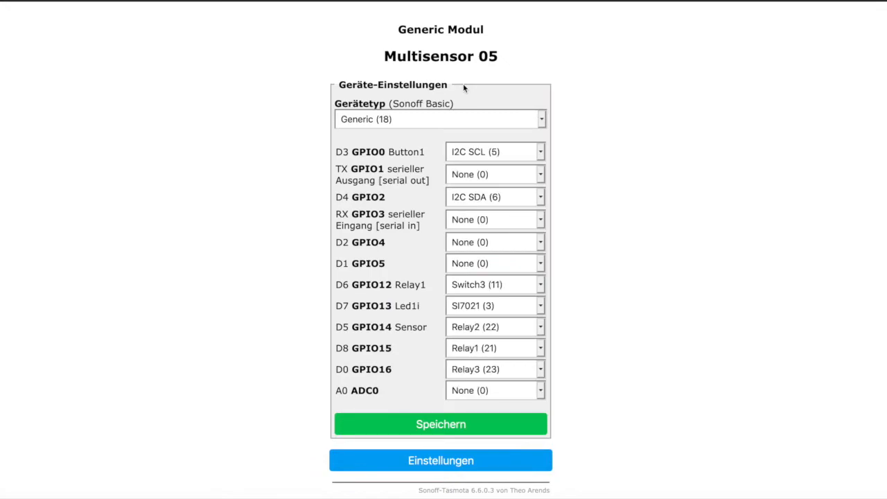
pyautogui.moveTo(469, 194)
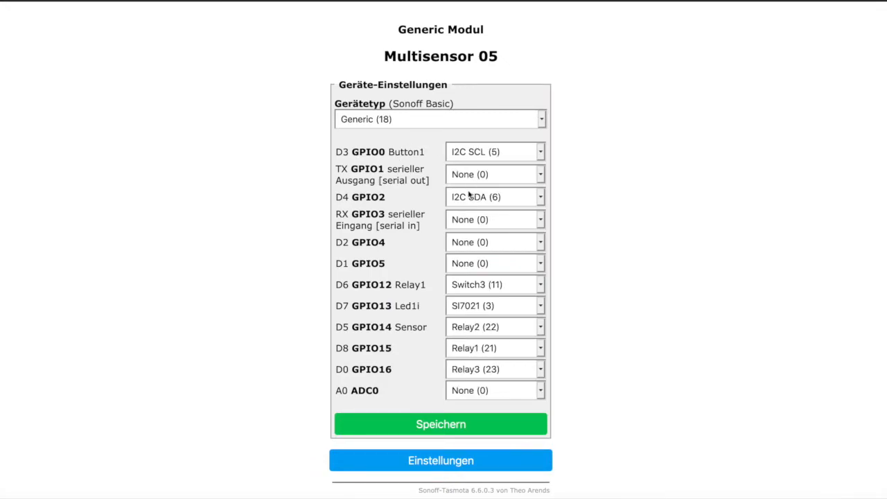
pyautogui.moveTo(478, 277)
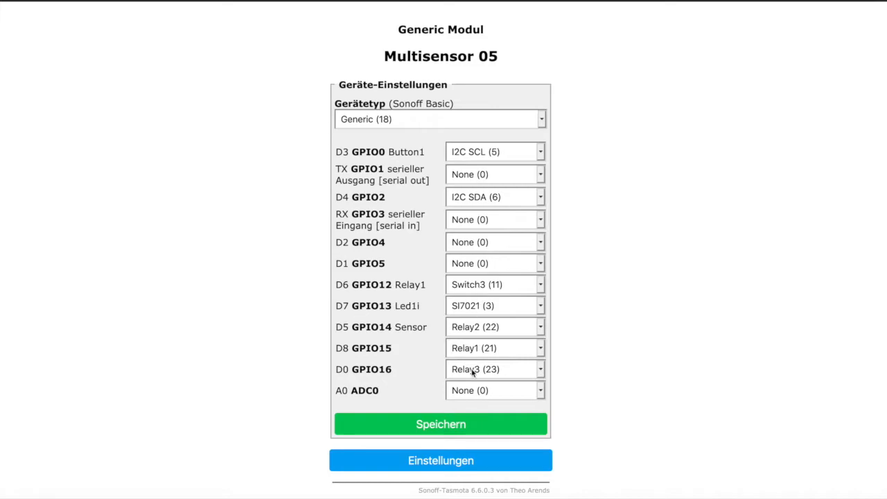
pyautogui.moveTo(396, 373)
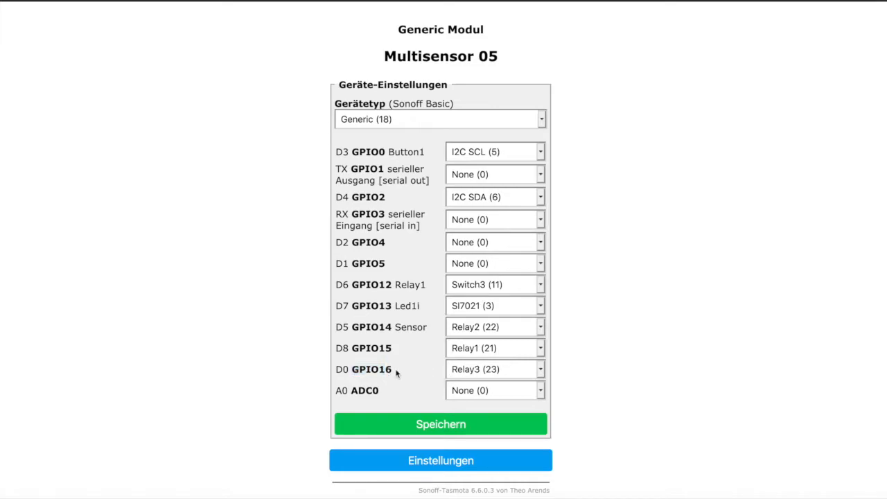
pyautogui.doubleClick(371, 348)
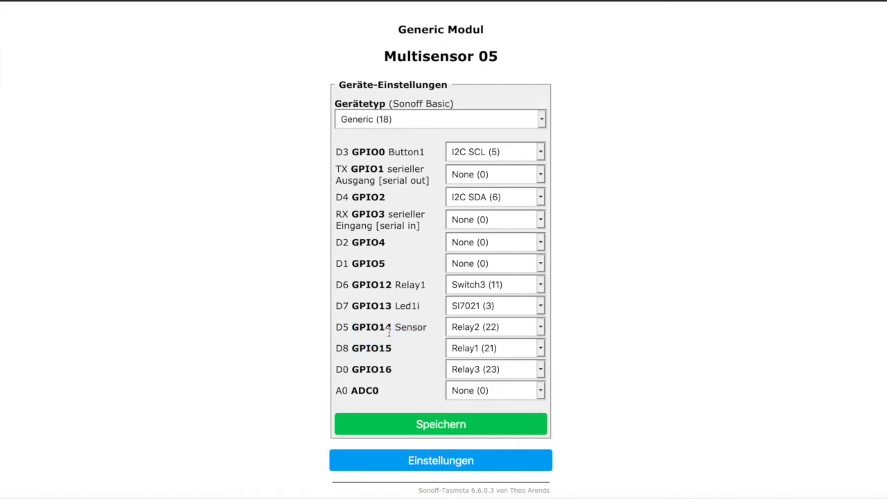
pyautogui.moveTo(440, 460)
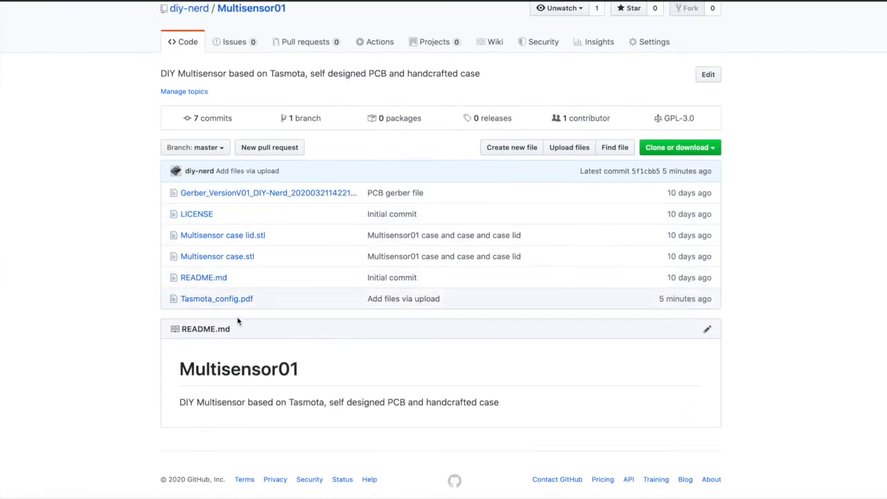
# Step: View Tasmota_config.pdf with the MQTT topic settings and console rules
pyautogui.click(216, 298)
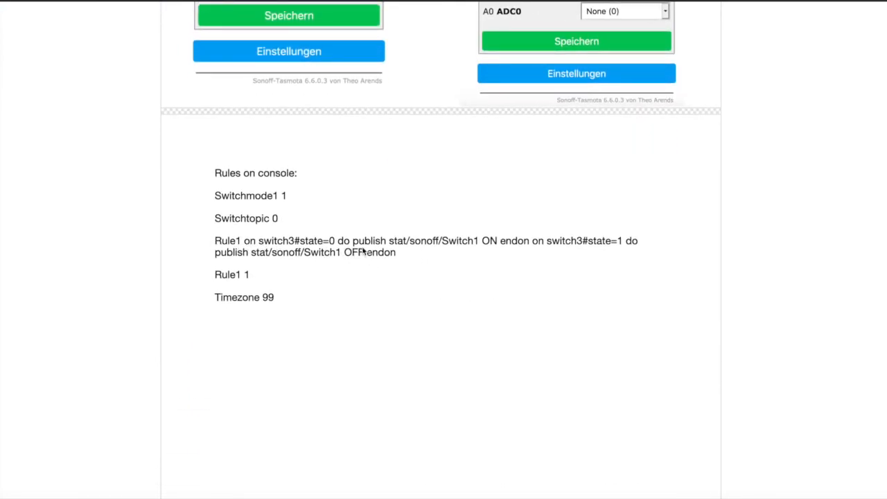
pyautogui.moveTo(582, 249)
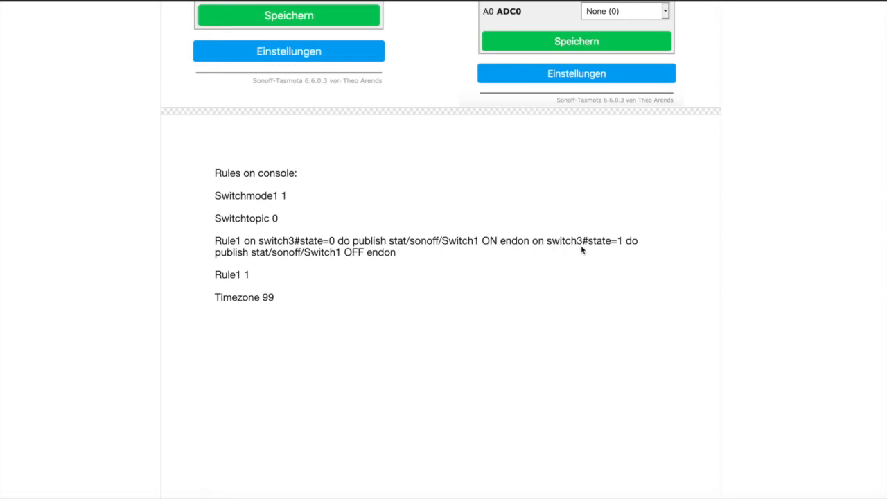
pyautogui.scroll(3)
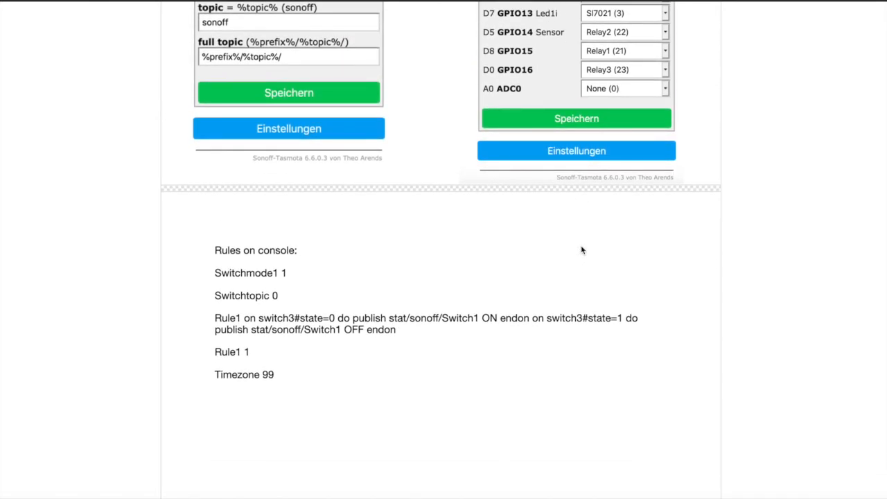